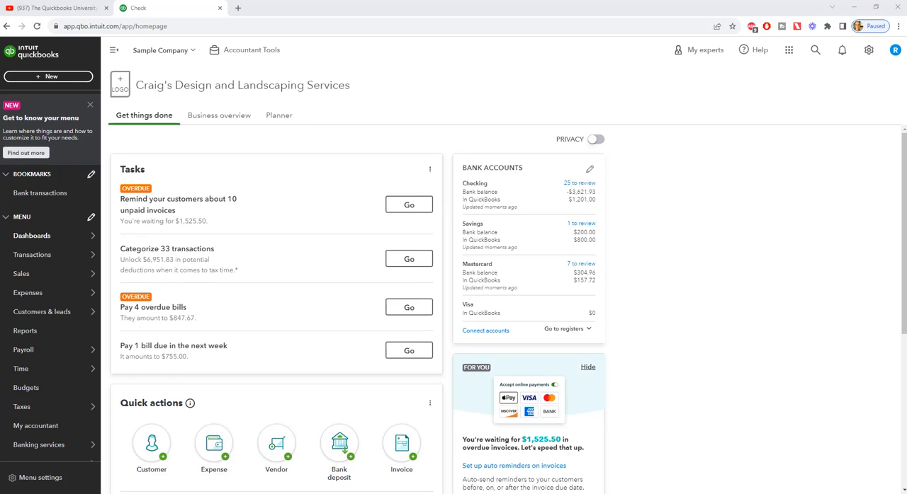
{"action": "mouse_move", "coordinate": [310, 224]}
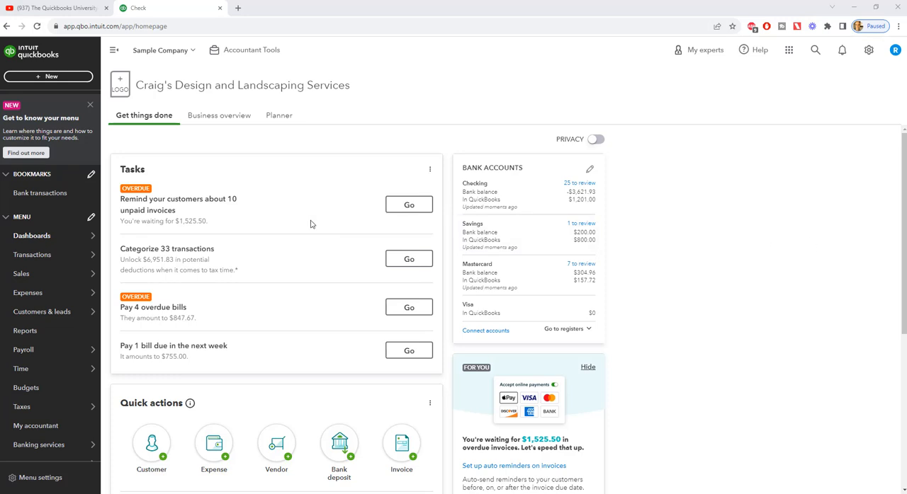
{"action": "mouse_move", "coordinate": [244, 160]}
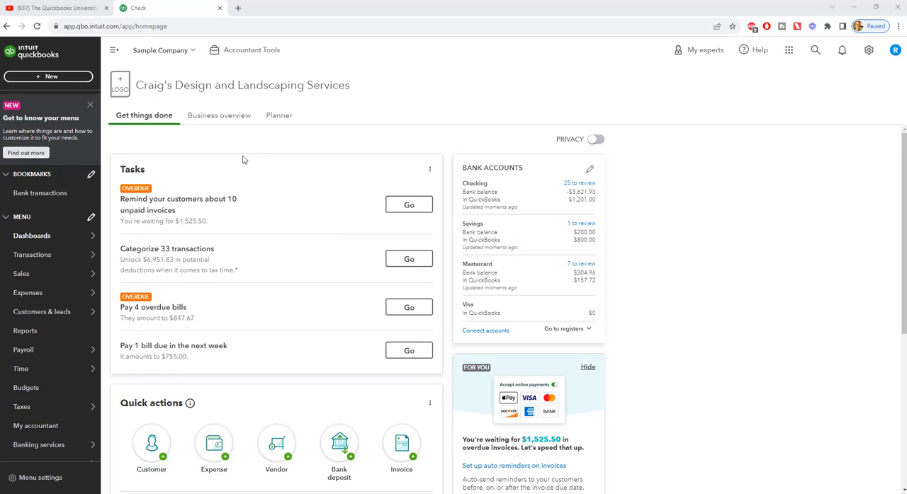
{"action": "mouse_move", "coordinate": [294, 143]}
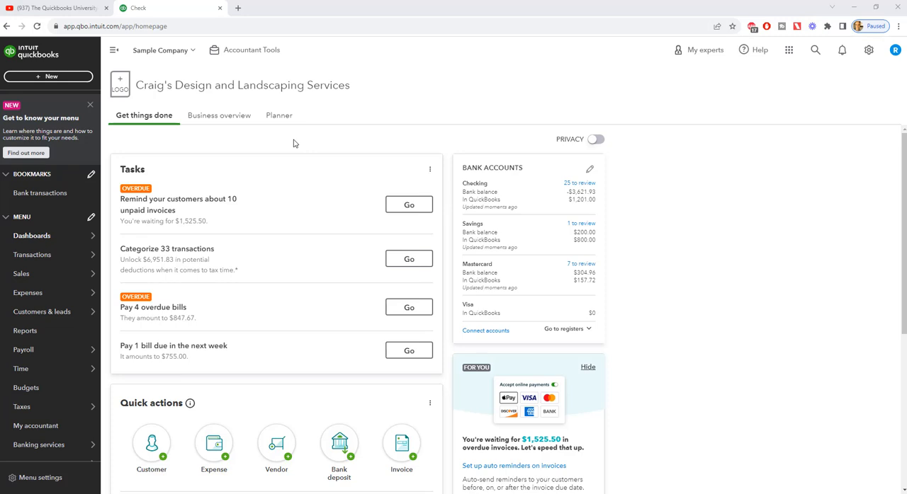
{"action": "mouse_move", "coordinate": [343, 142]}
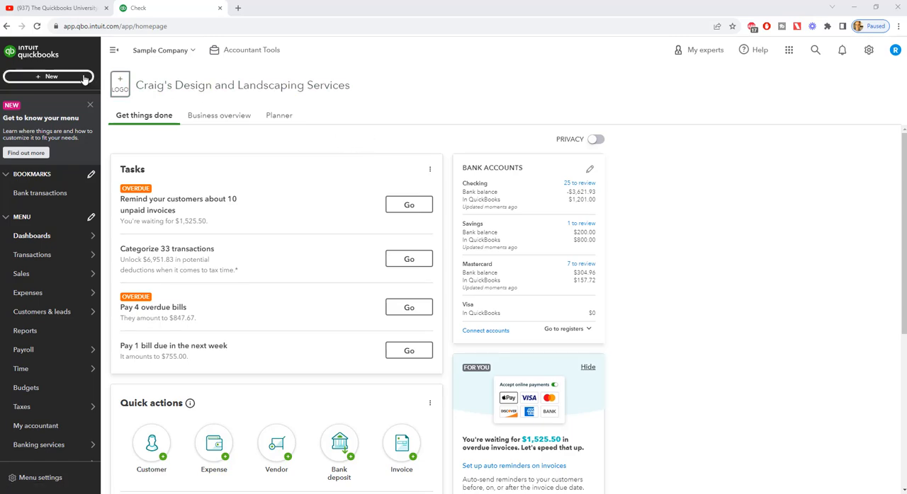
Start a new check from + New, bringing up blank Check #71 on the Checking account.
{"action": "left_click", "coordinate": [50, 76]}
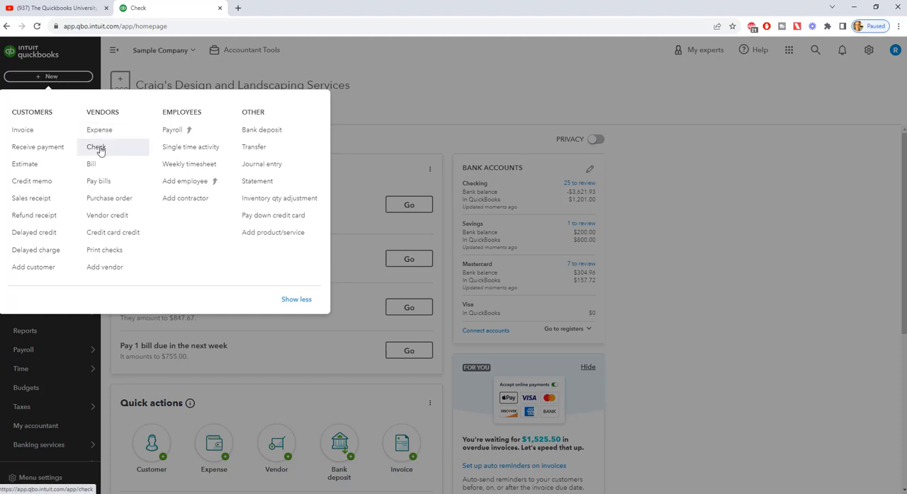
{"action": "left_click", "coordinate": [97, 148]}
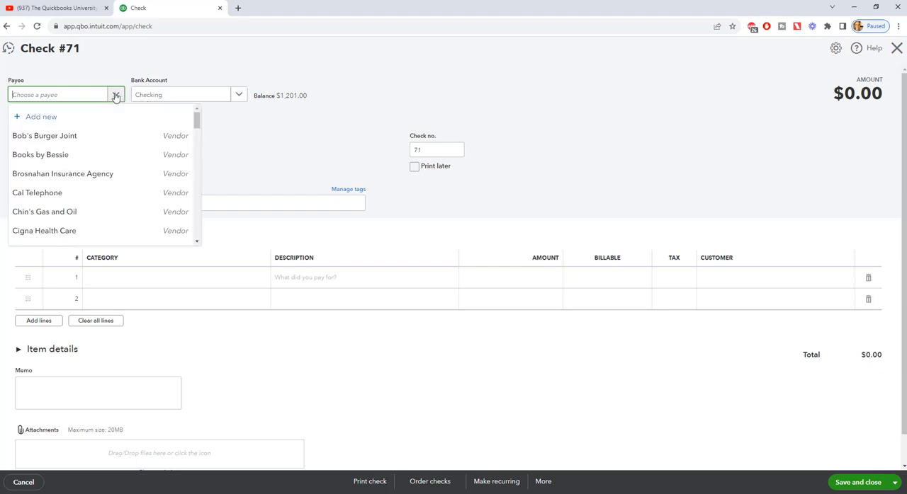
{"action": "mouse_move", "coordinate": [98, 155]}
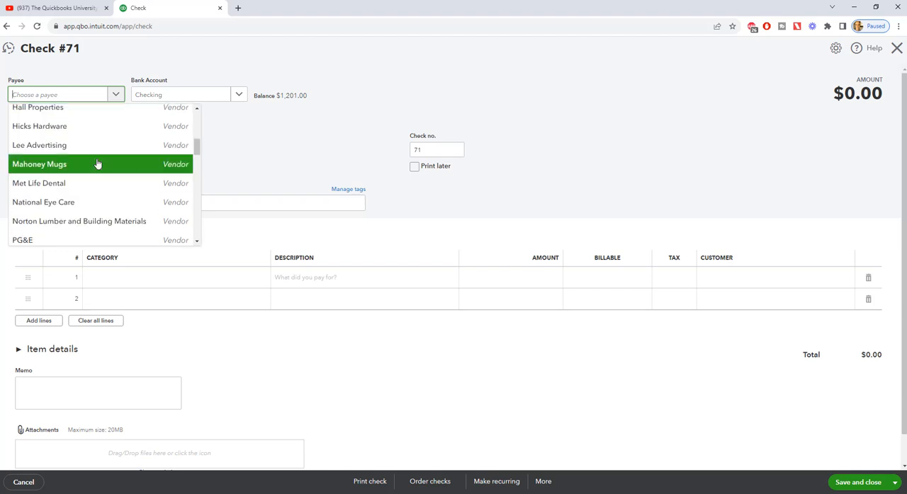
Browse the payee vendor list for Fidelity on the new check.
{"action": "scroll", "scroll_direction": "down", "scroll_amount": 3}
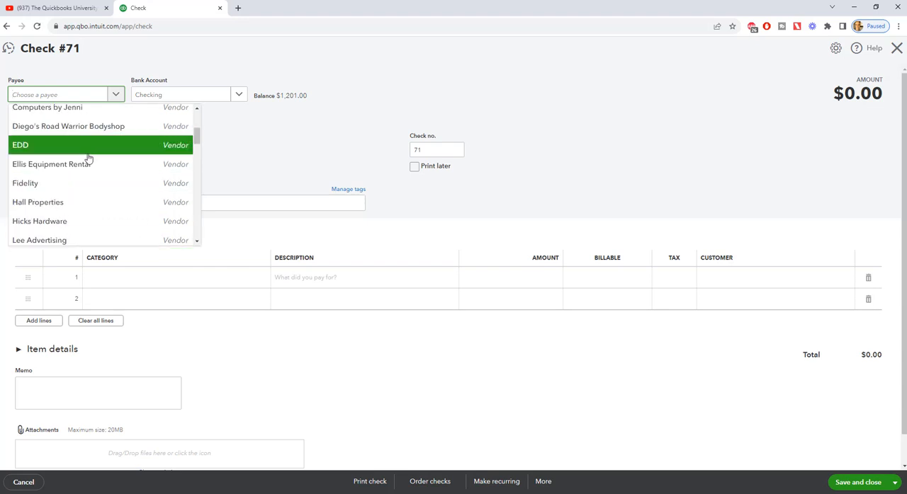
{"action": "mouse_move", "coordinate": [84, 183]}
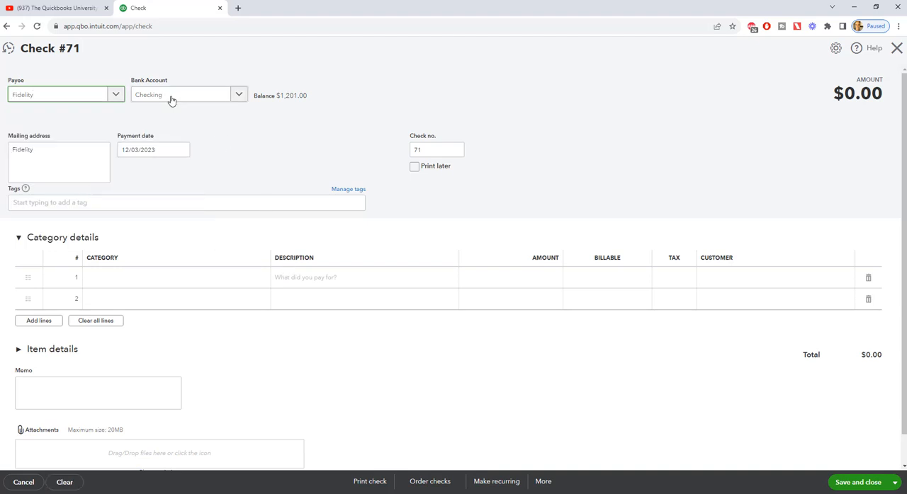
{"action": "mouse_move", "coordinate": [204, 99]}
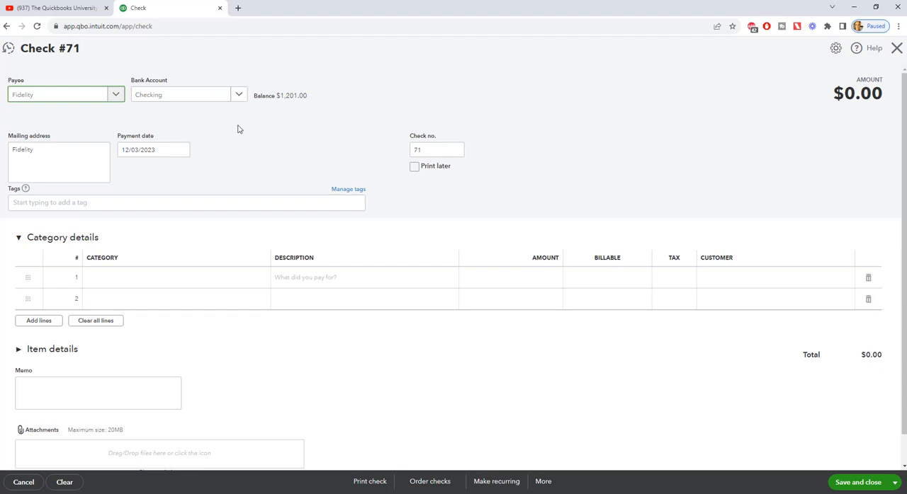
Replace check number 71 with 'eft' and move to the first category line.
{"action": "left_click", "coordinate": [436, 150]}
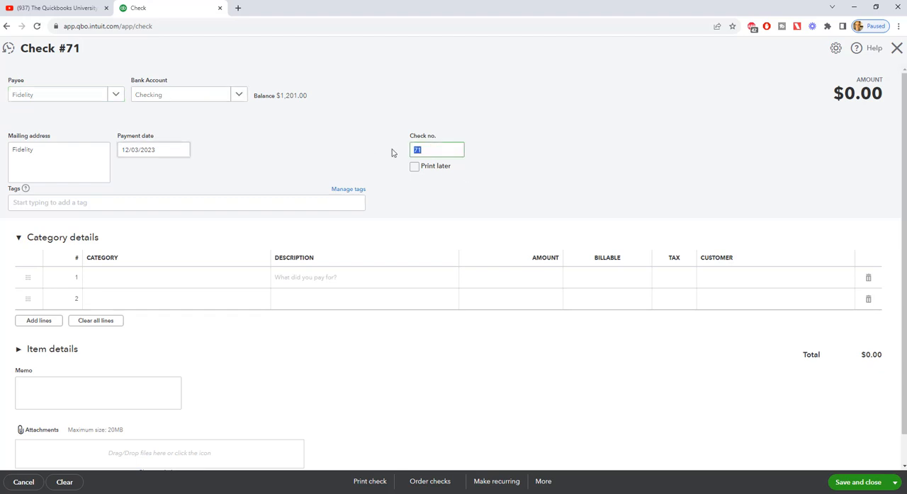
{"action": "type", "text": "e"}
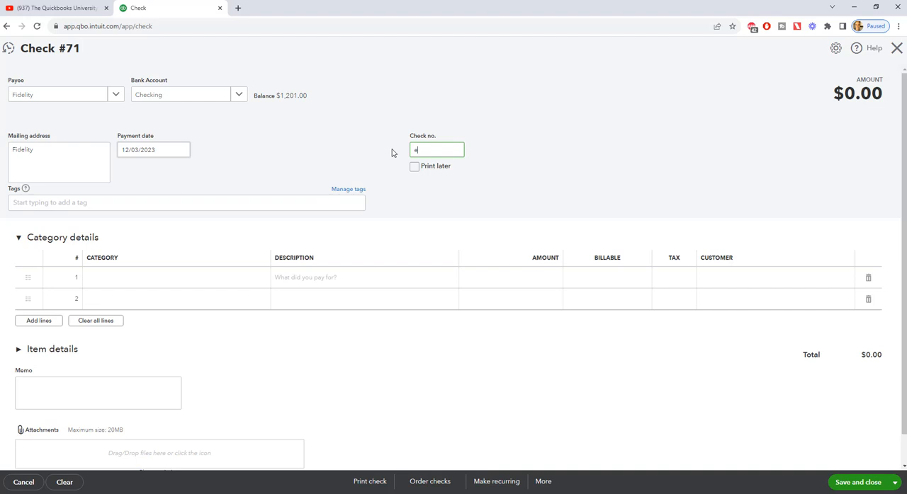
{"action": "type", "text": "ft"}
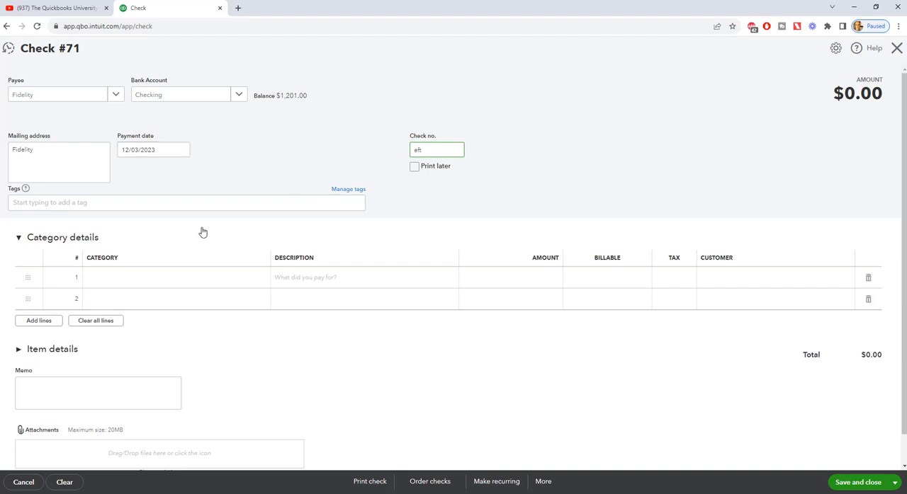
{"action": "left_click", "coordinate": [173, 278]}
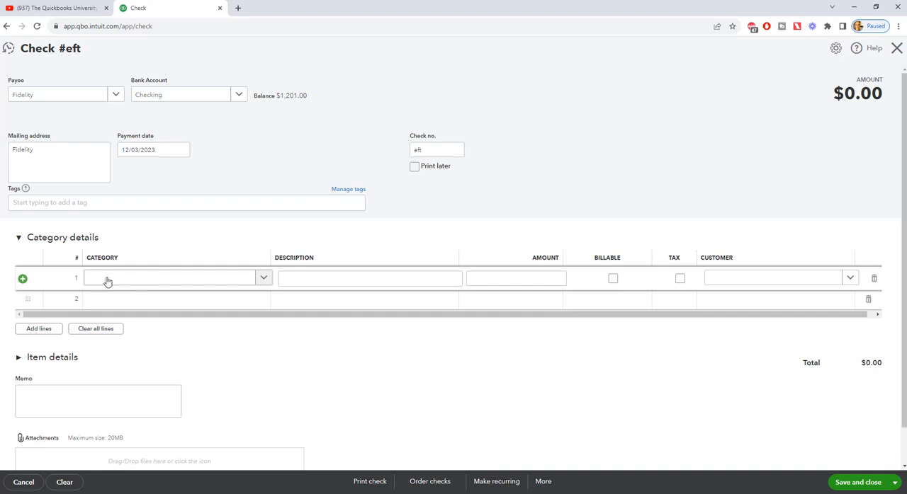
Set line 1's category to the Mastercard credit card account and move to its Amount cell.
{"action": "left_click", "coordinate": [176, 278]}
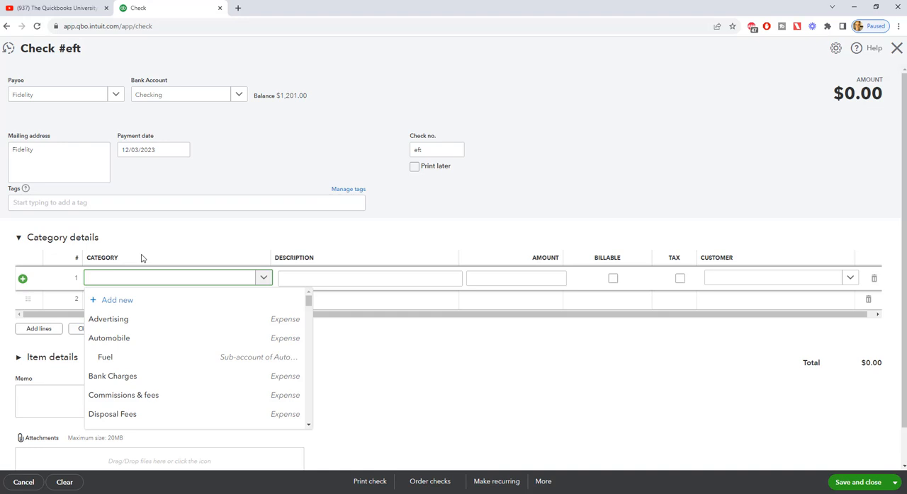
{"action": "mouse_move", "coordinate": [158, 238]}
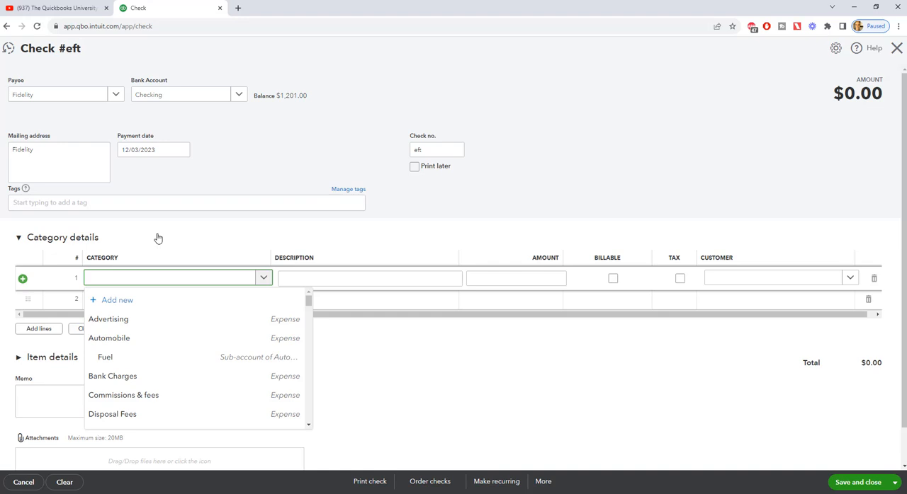
{"action": "type", "text": "mast"}
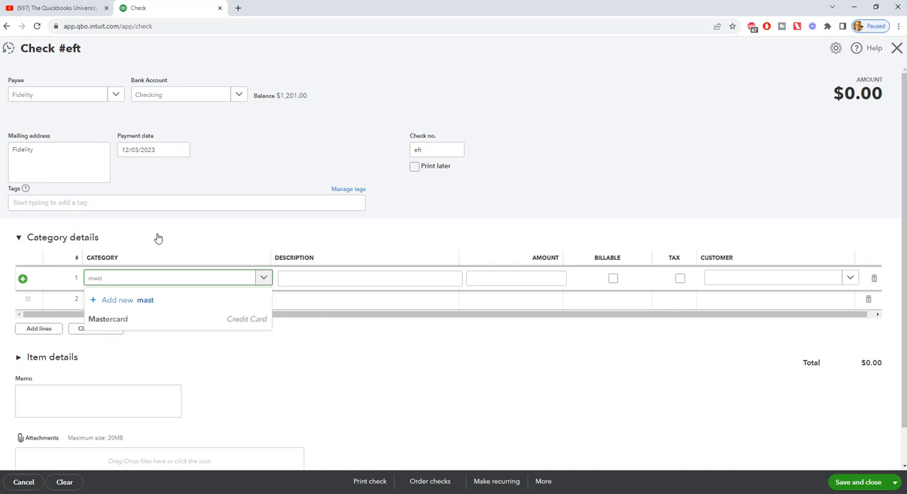
{"action": "left_click", "coordinate": [107, 319]}
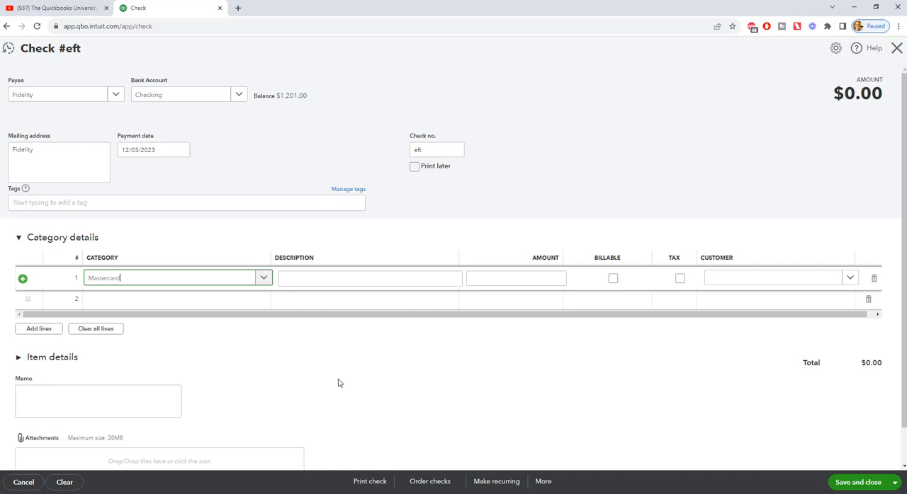
{"action": "left_click", "coordinate": [516, 277]}
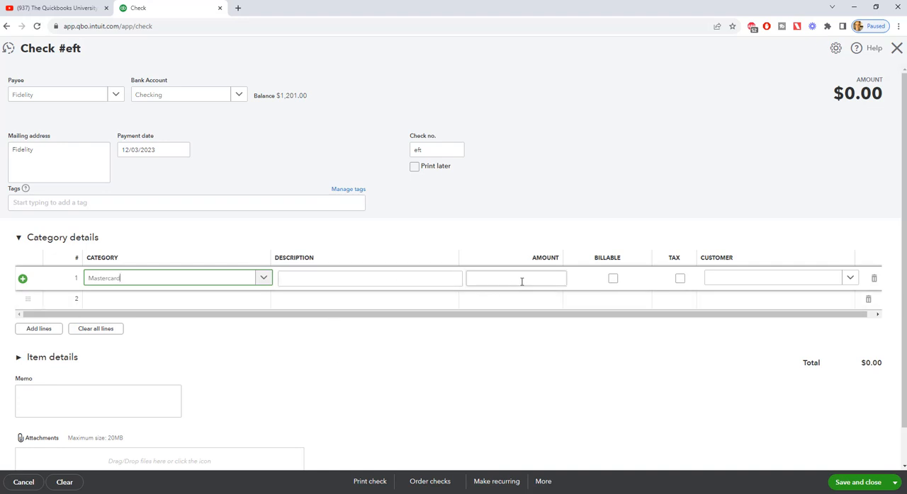
{"action": "left_click", "coordinate": [516, 277]}
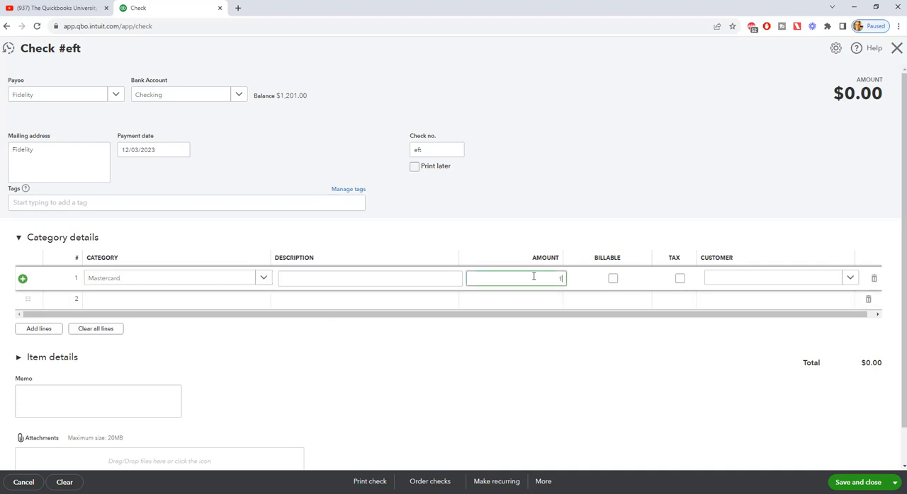
Enter 150.00 as the Mastercard line amount, making the check total $150.00.
{"action": "type", "text": "150.00"}
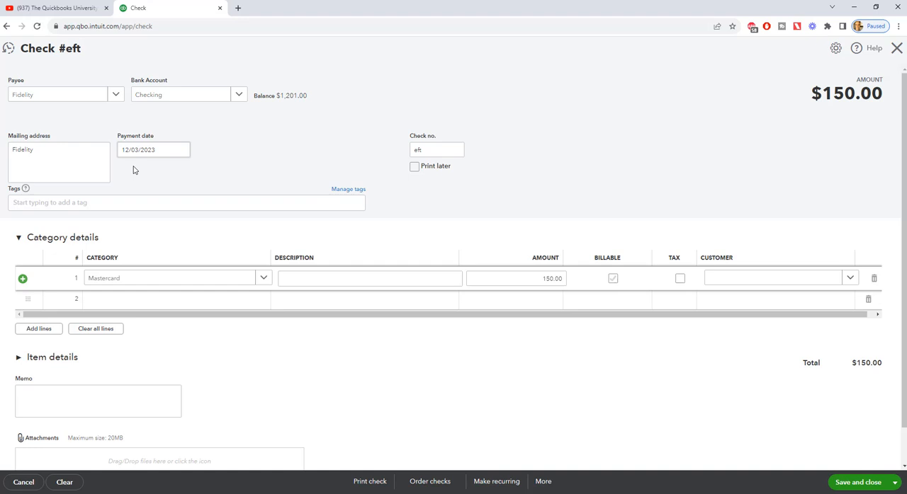
{"action": "mouse_move", "coordinate": [158, 176]}
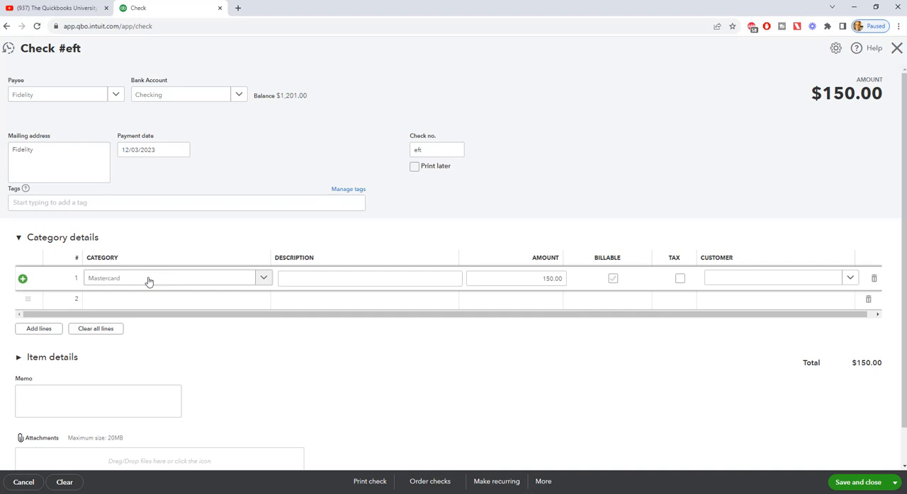
{"action": "mouse_move", "coordinate": [135, 282]}
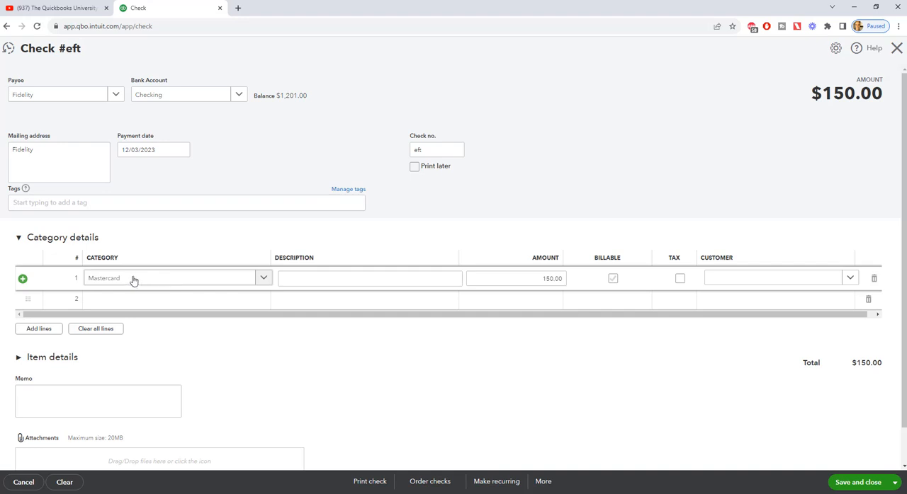